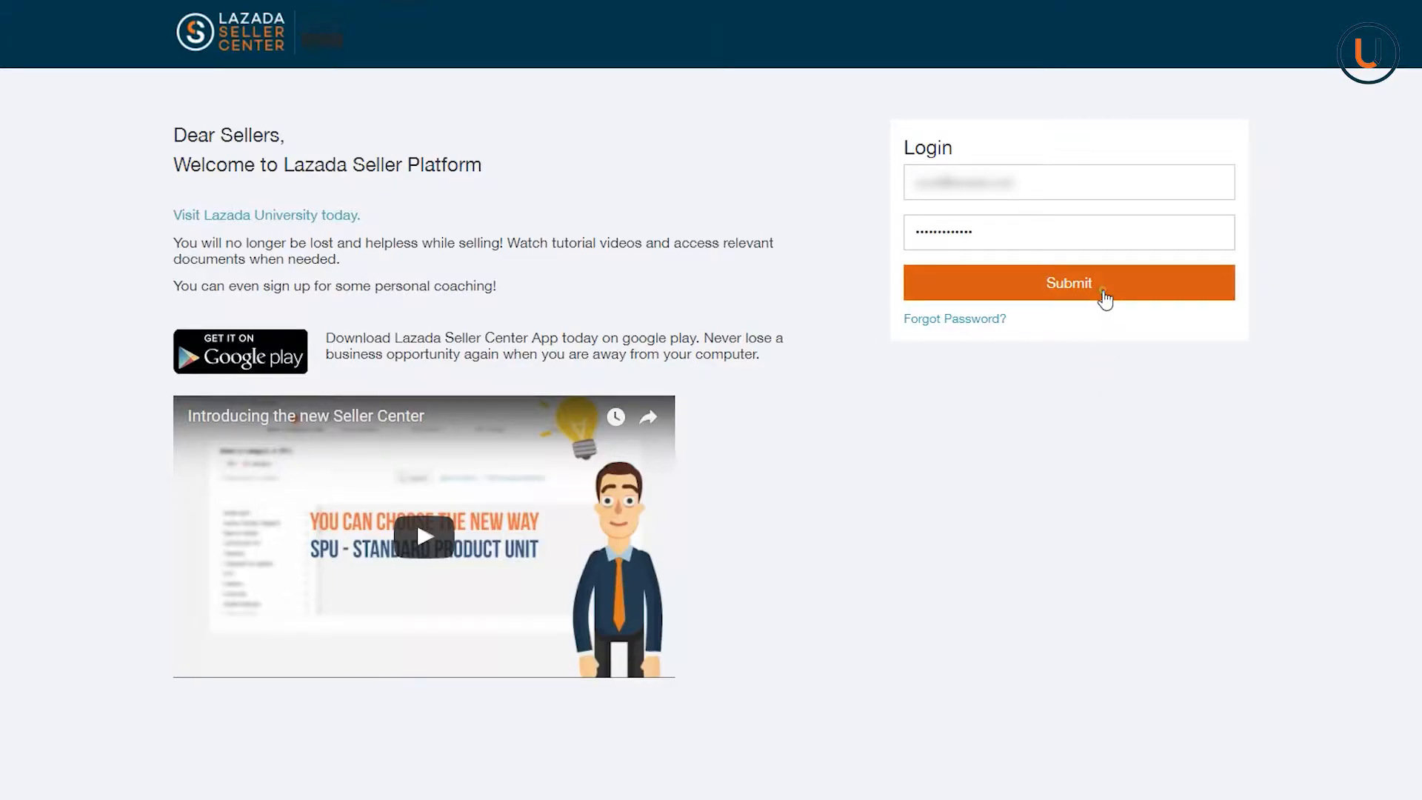
Submit the seller login and reach the dashboard's Orders menu.
click(1069, 281)
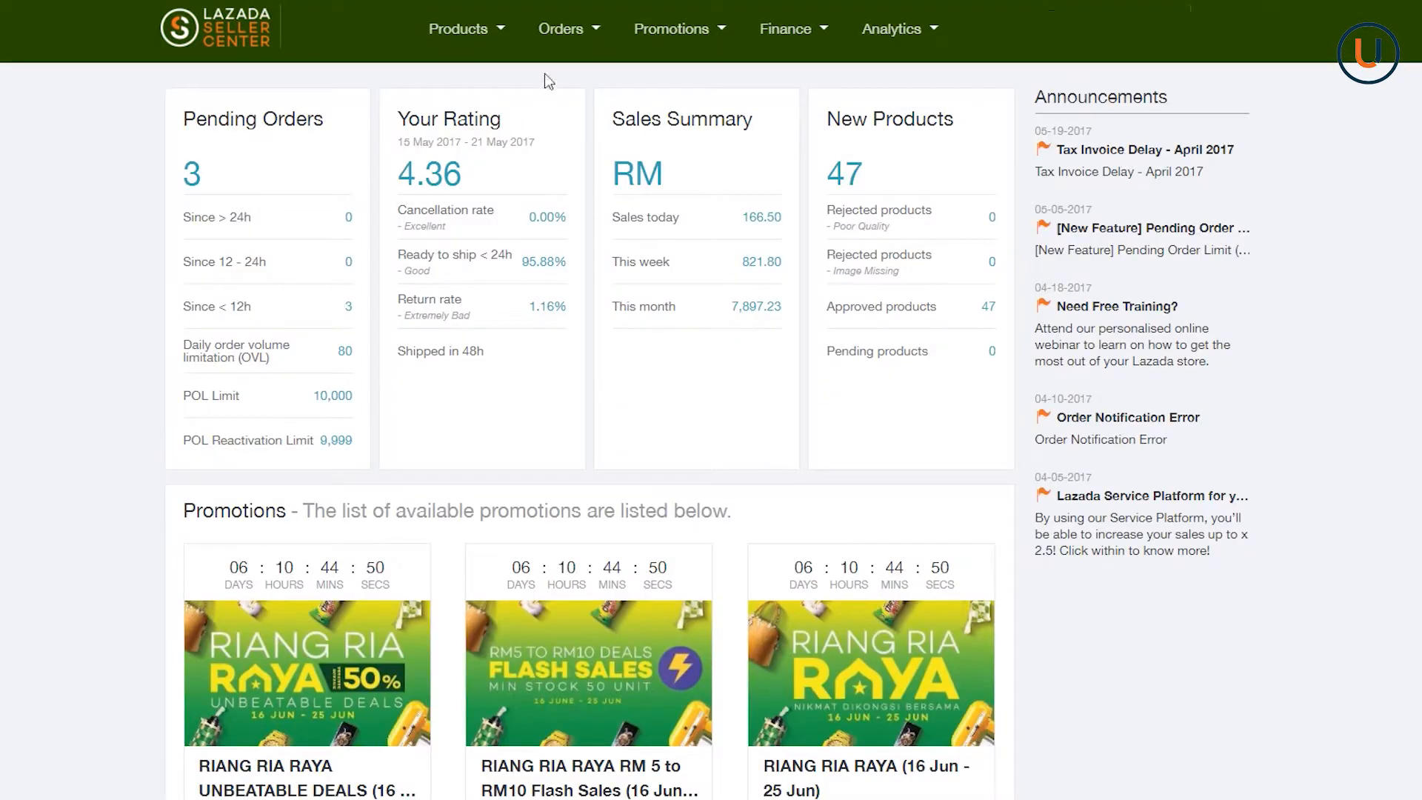
click(560, 29)
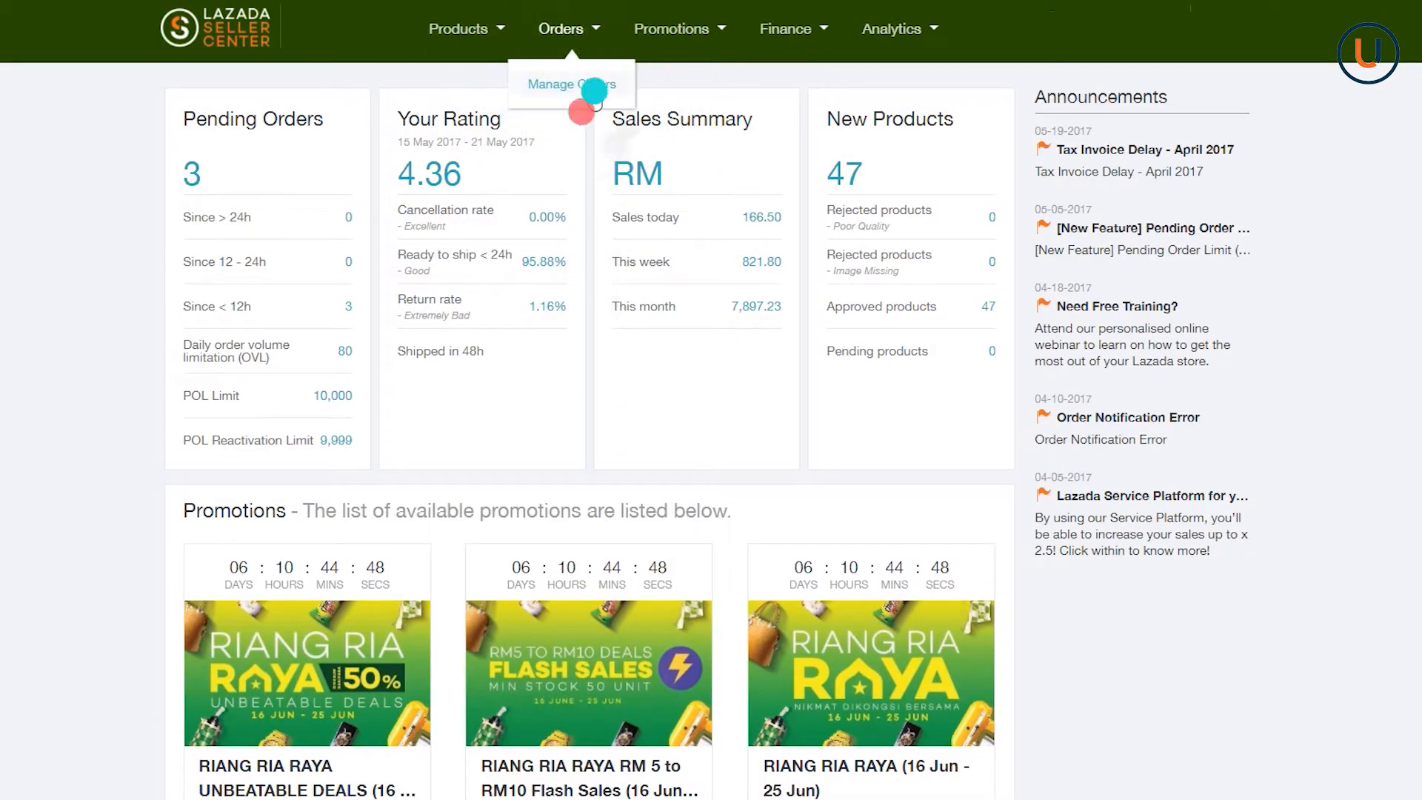
From Manage Orders, export all filtered May 16–31, 2017 orders and download the export file.
click(569, 83)
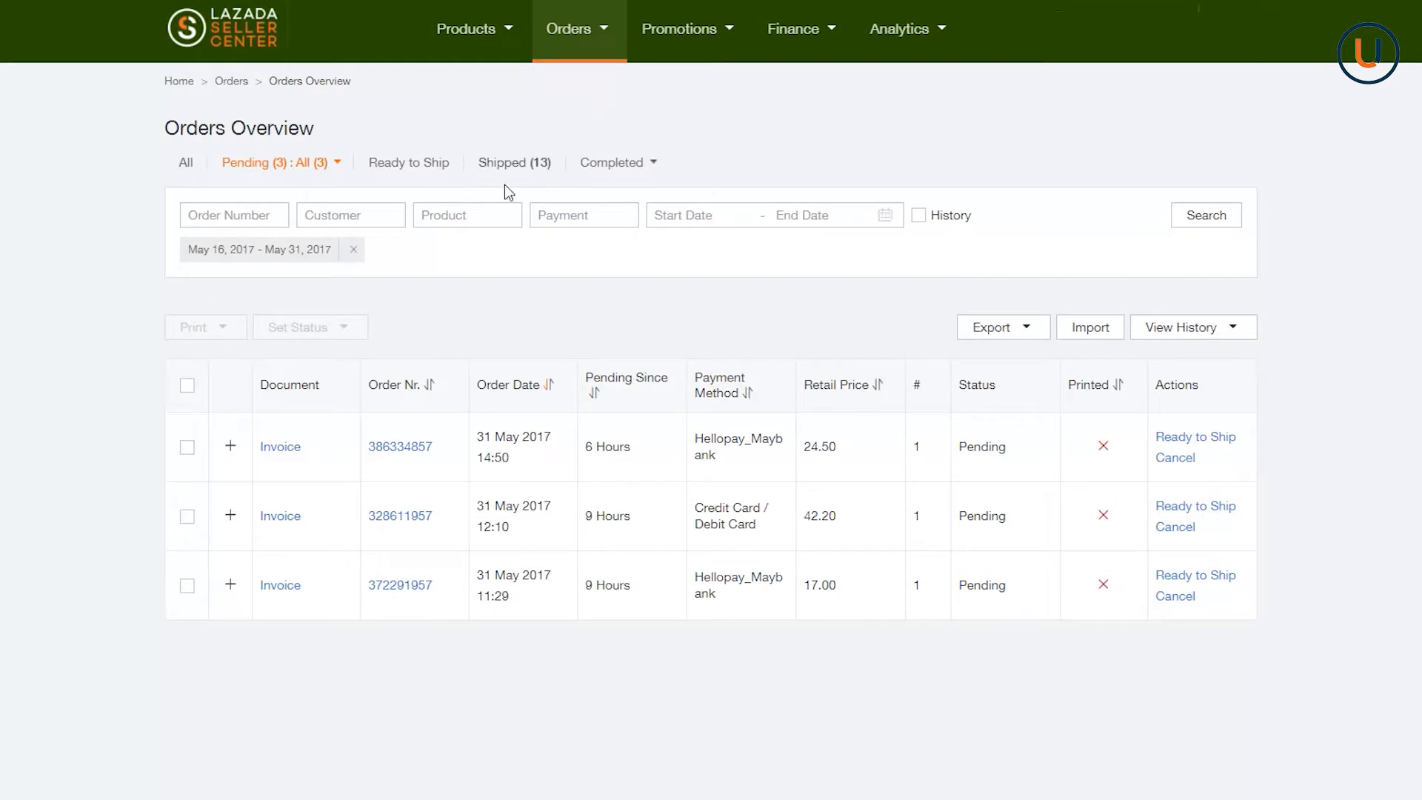
mouse_move(187, 175)
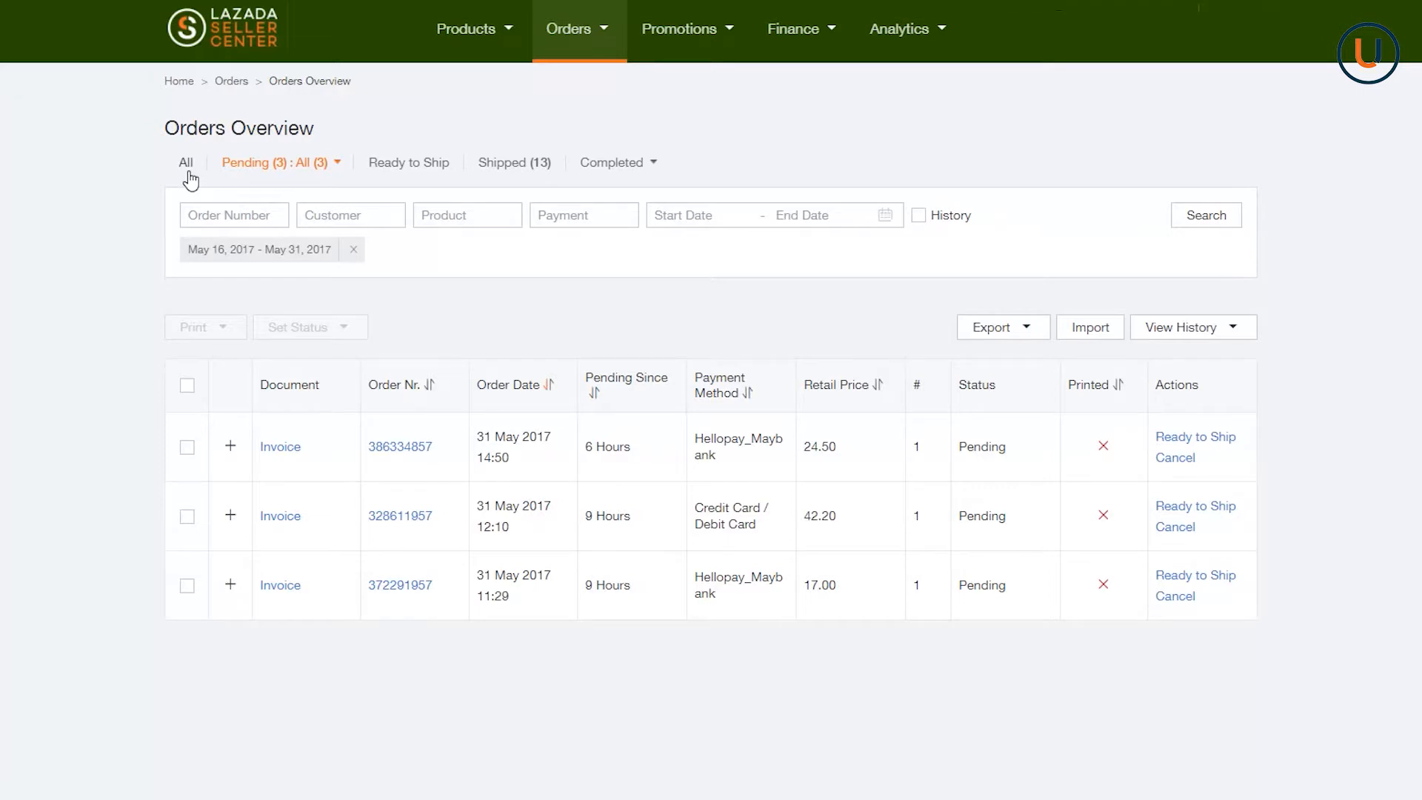
click(186, 163)
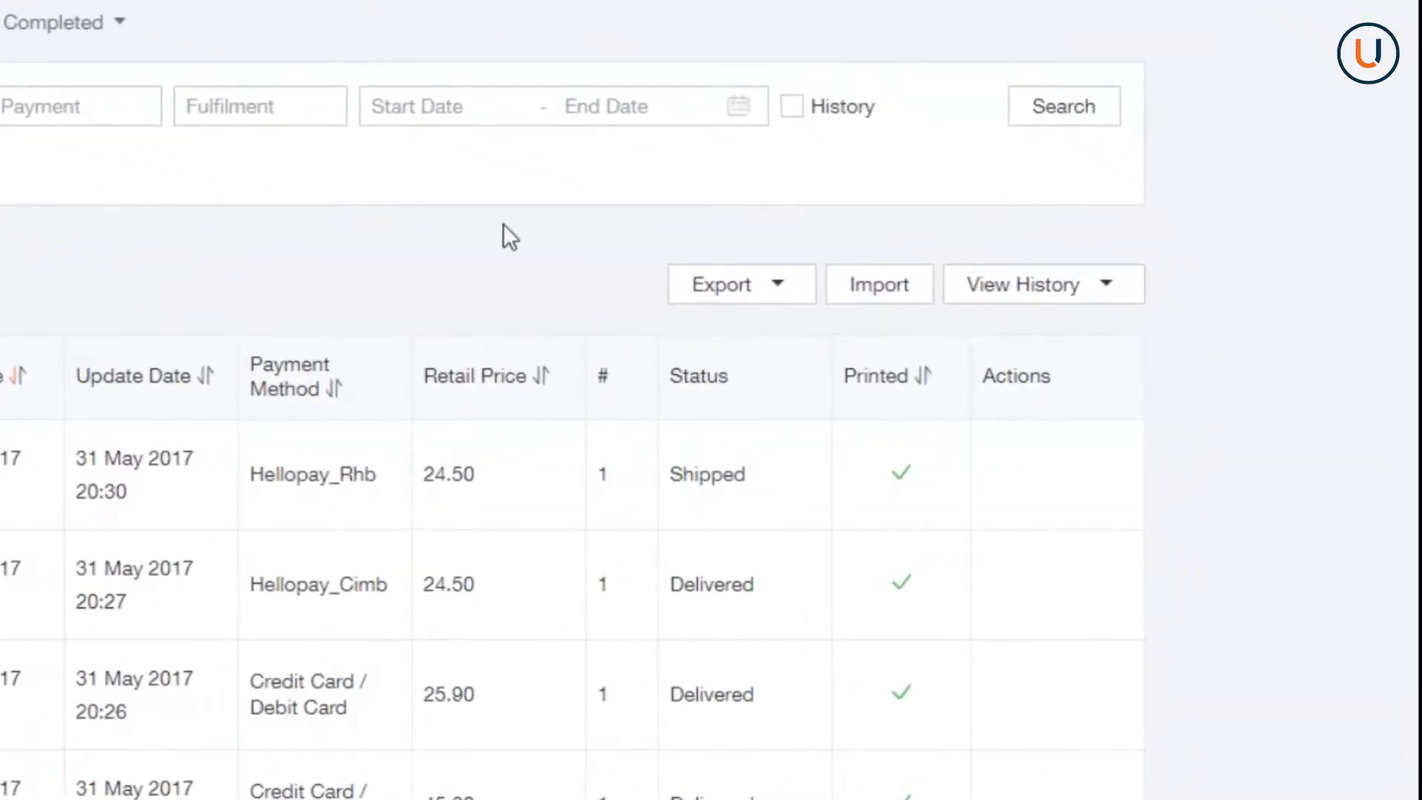
click(741, 285)
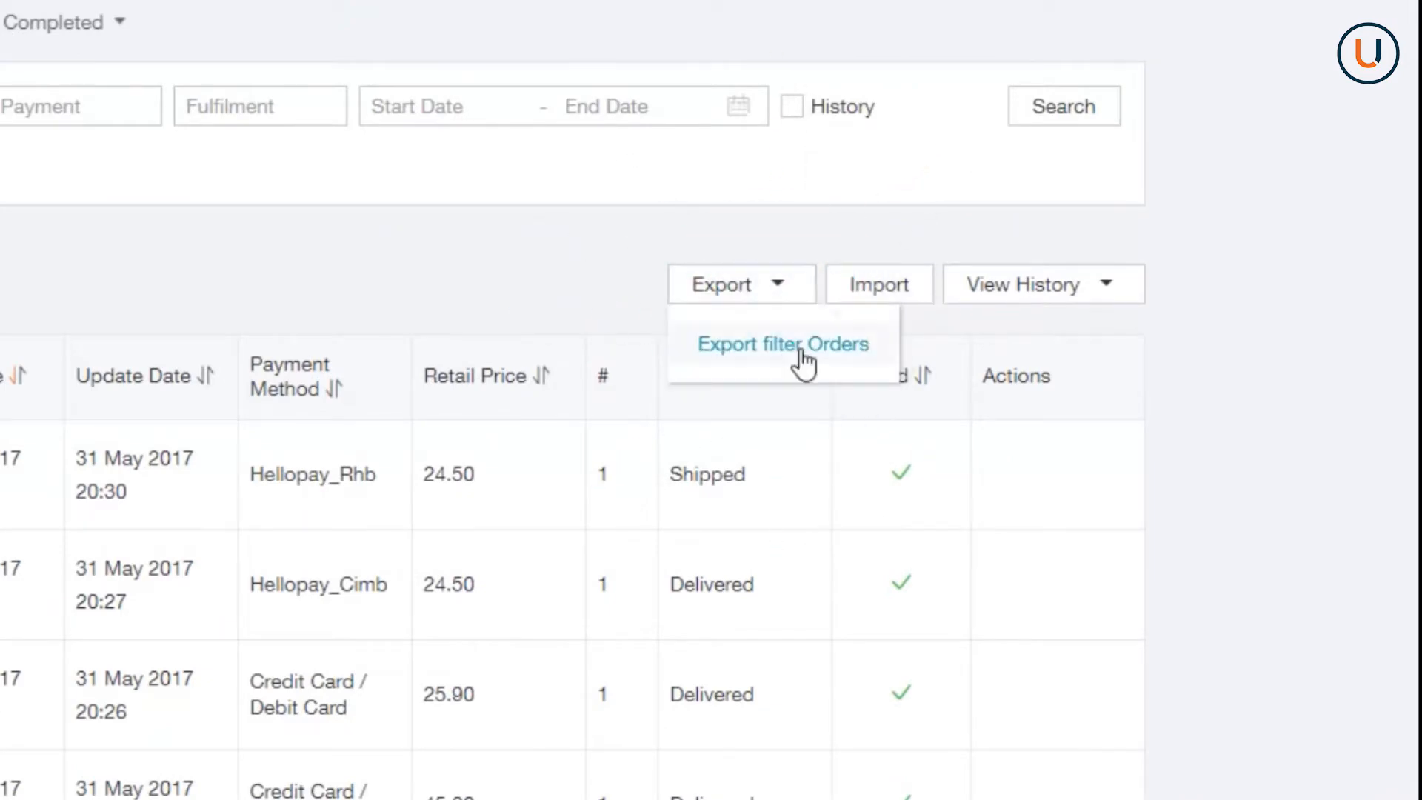
click(784, 343)
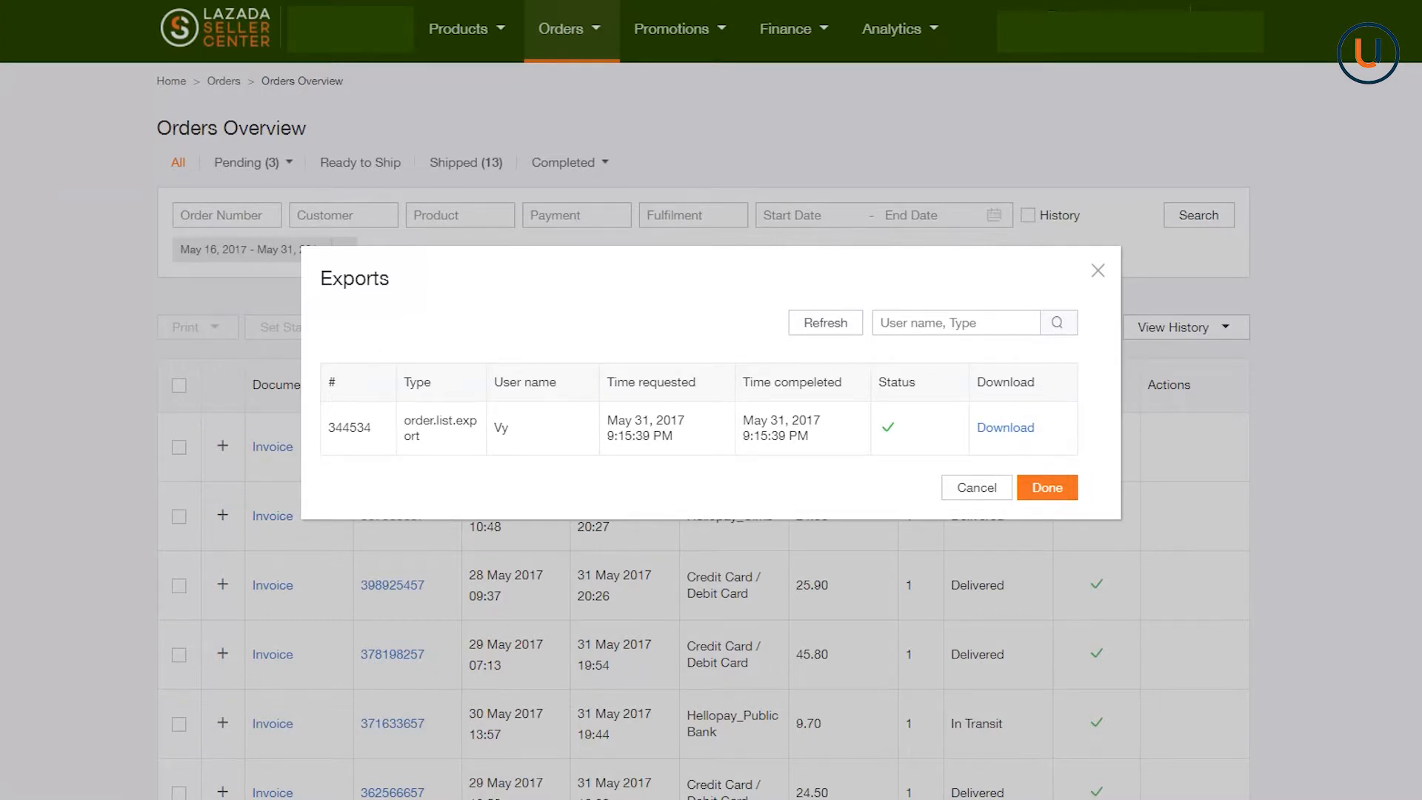
click(1006, 427)
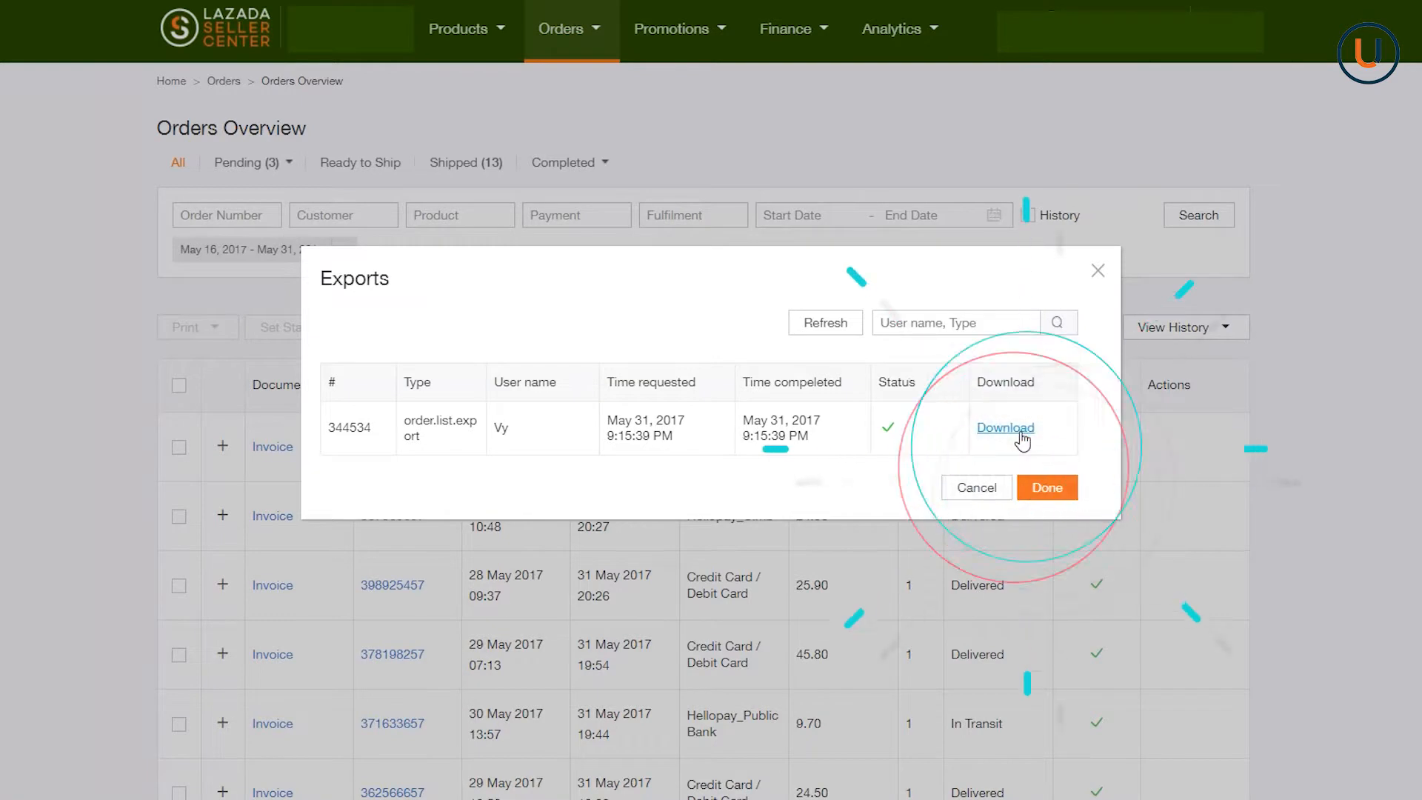
click(1048, 487)
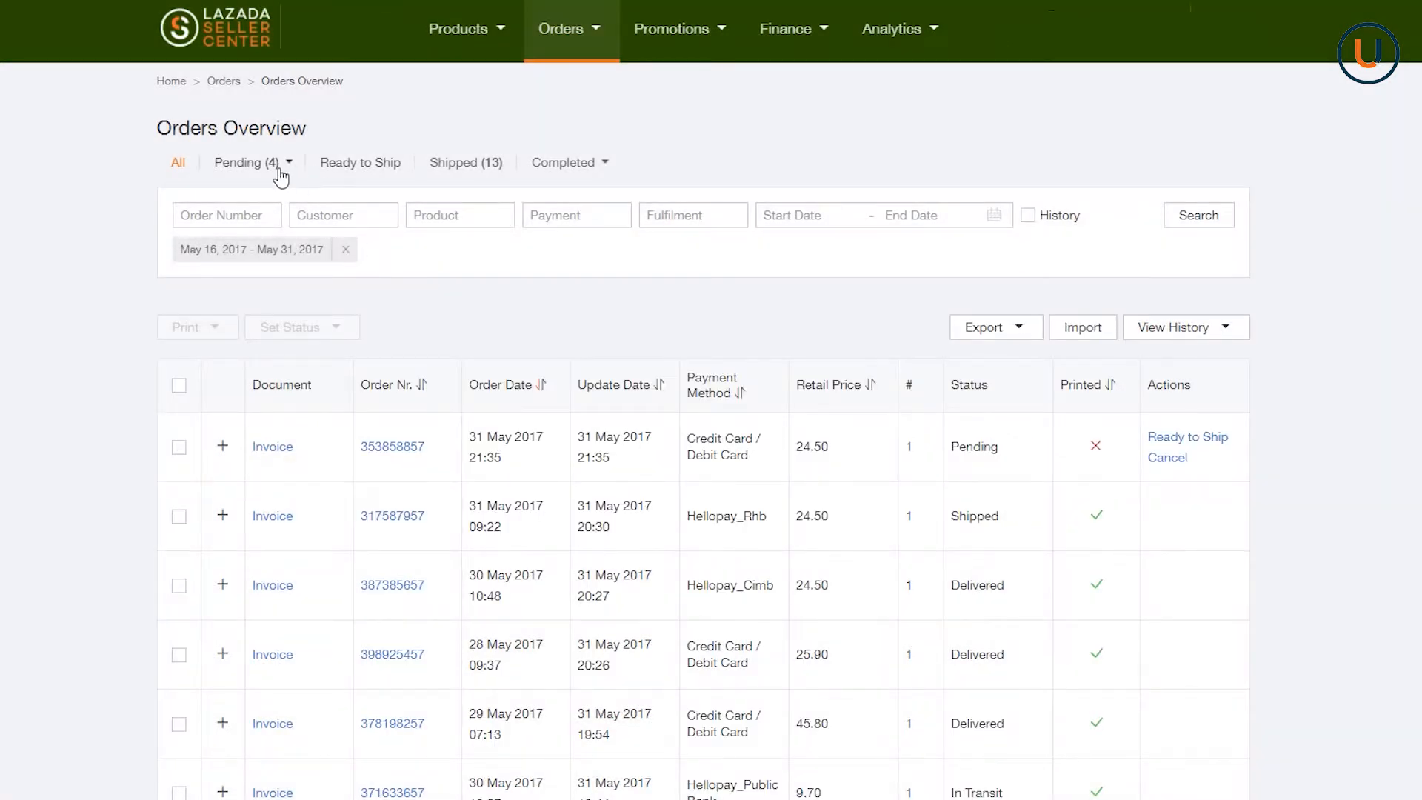
Show all four pending orders and export all pending orders.
click(252, 162)
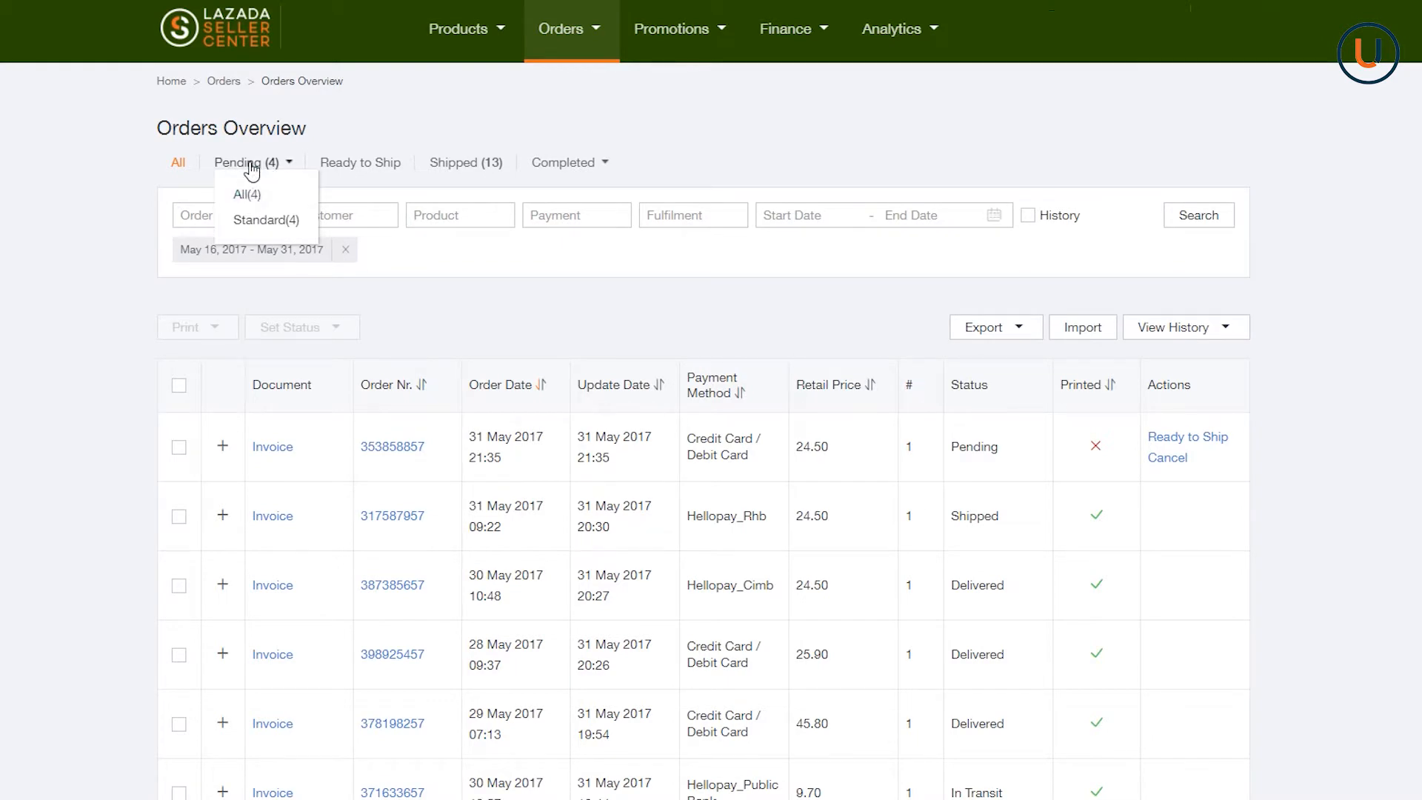
click(246, 194)
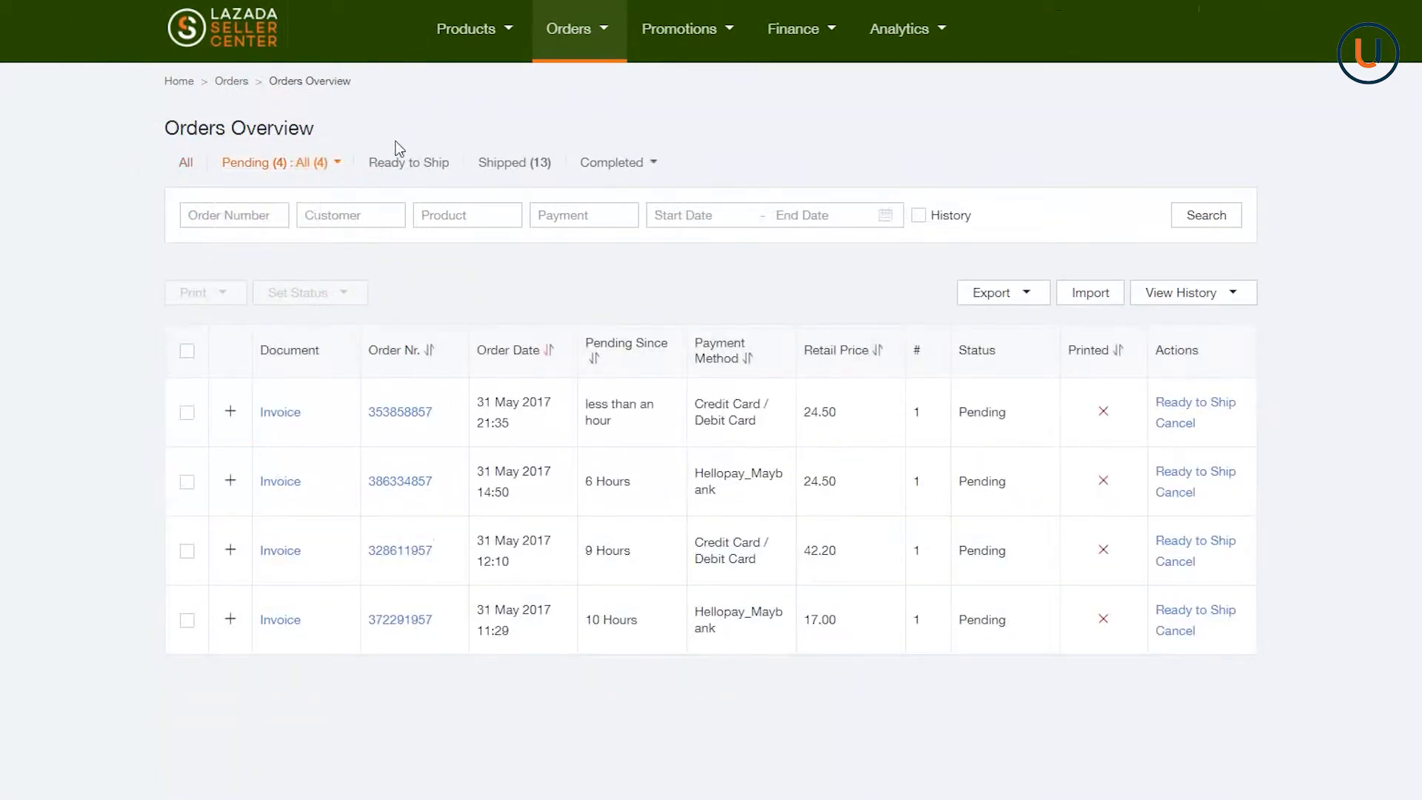
click(1028, 292)
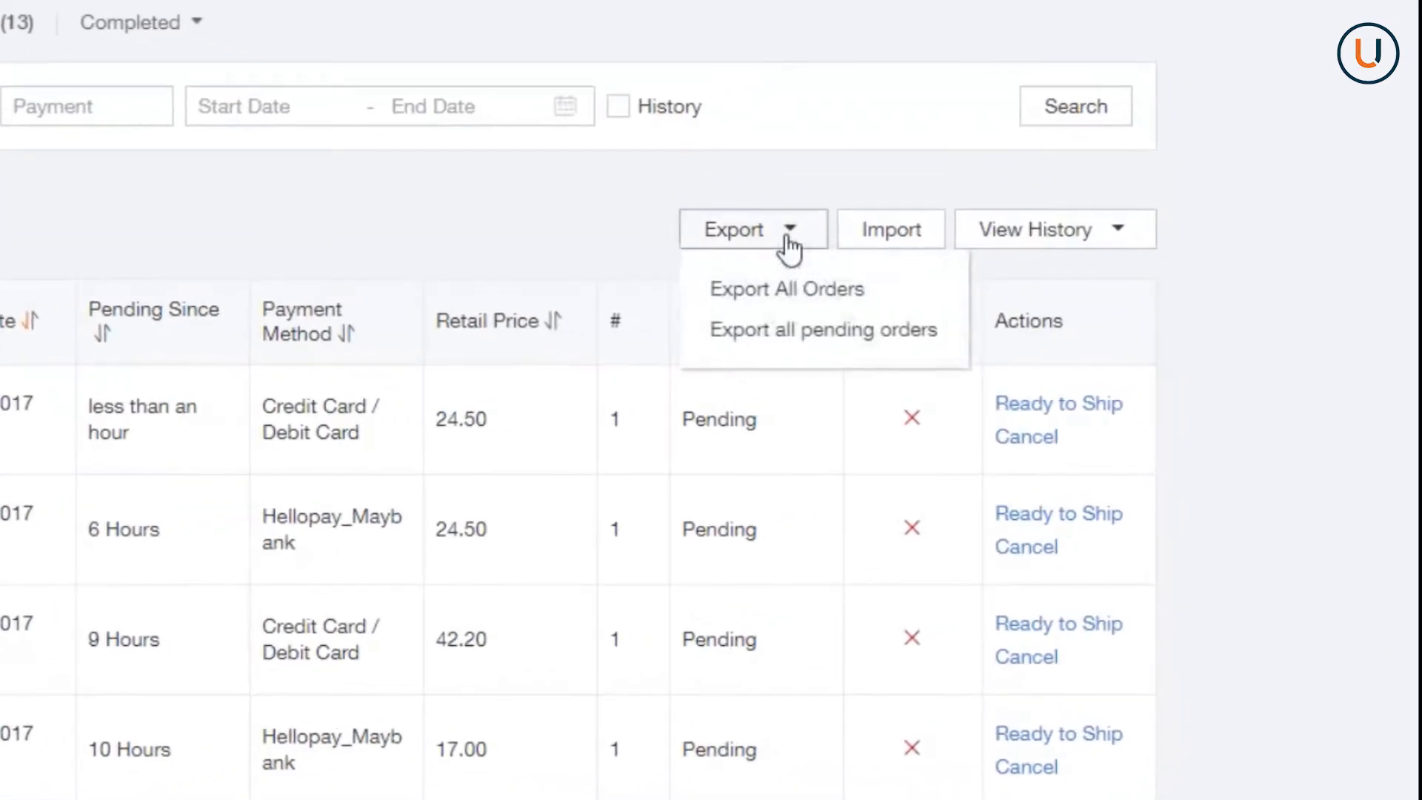
click(821, 329)
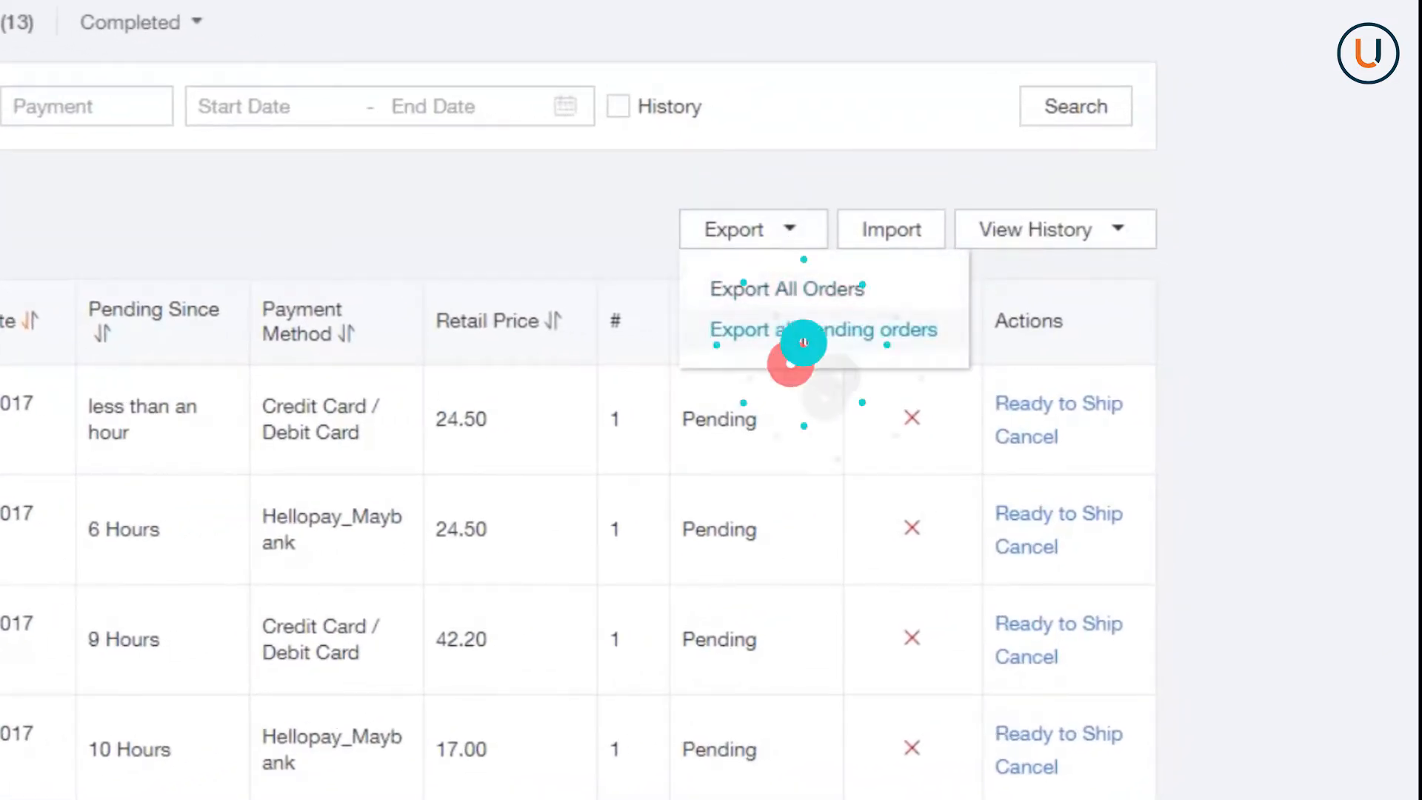
click(822, 329)
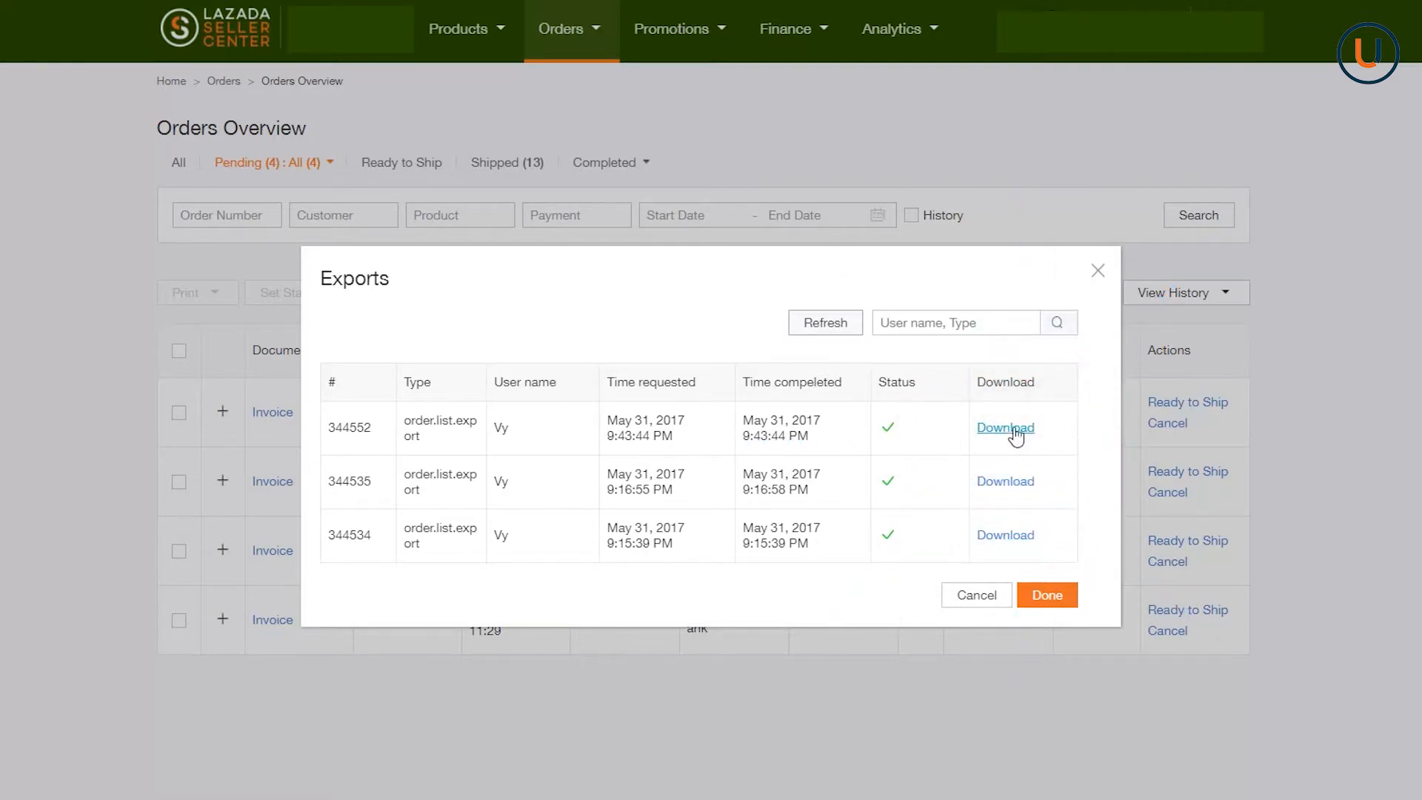
Download the pending orders export and return to the All orders list.
click(1046, 596)
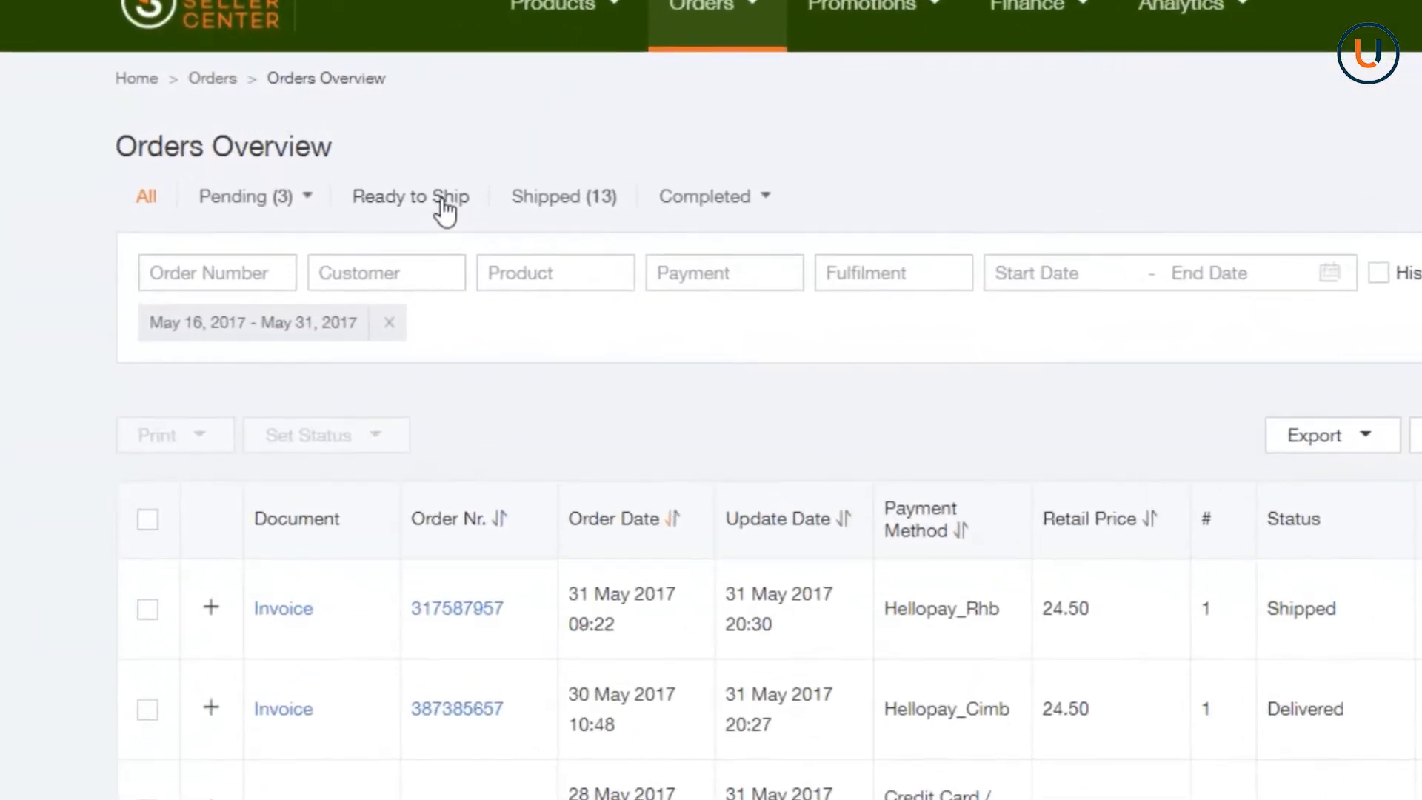
click(411, 196)
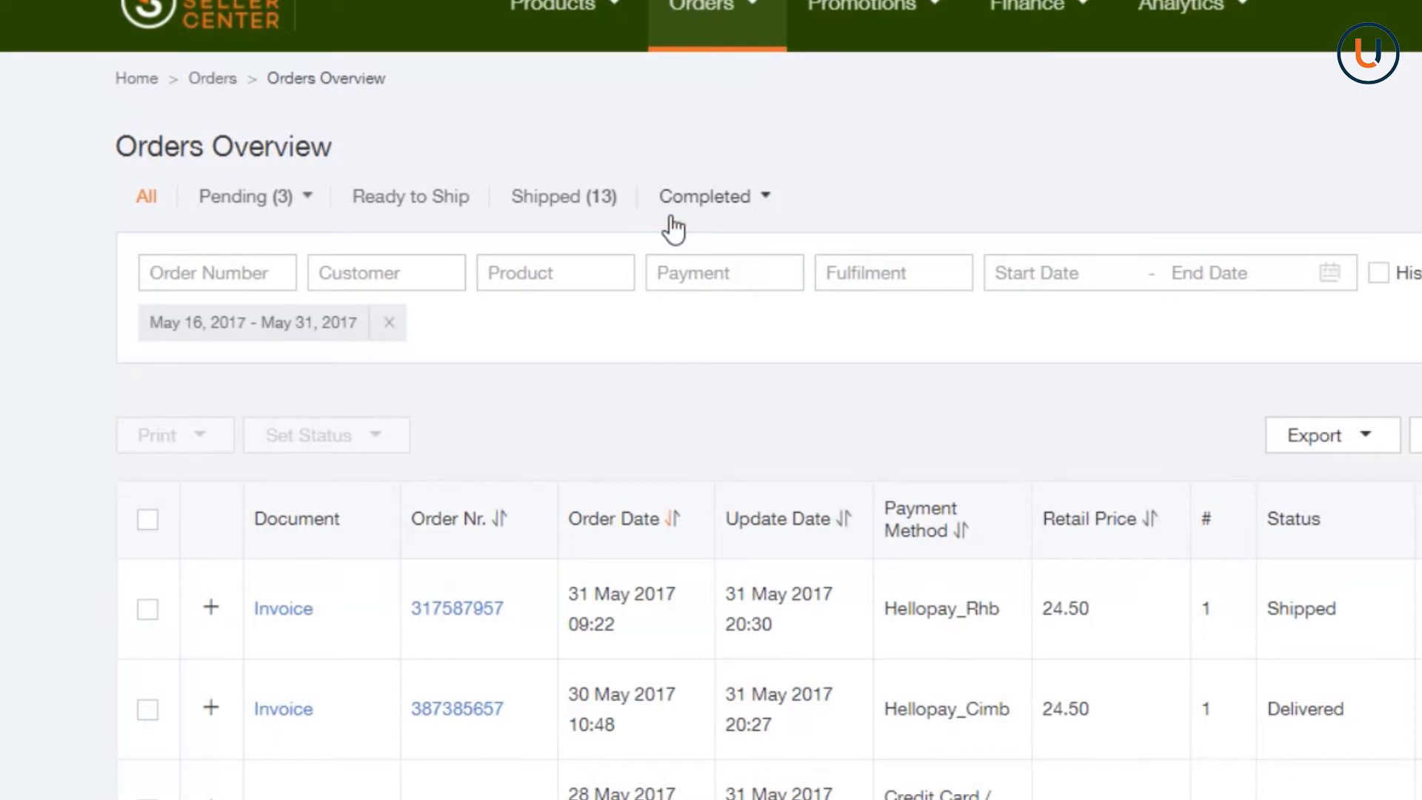
mouse_move(670, 306)
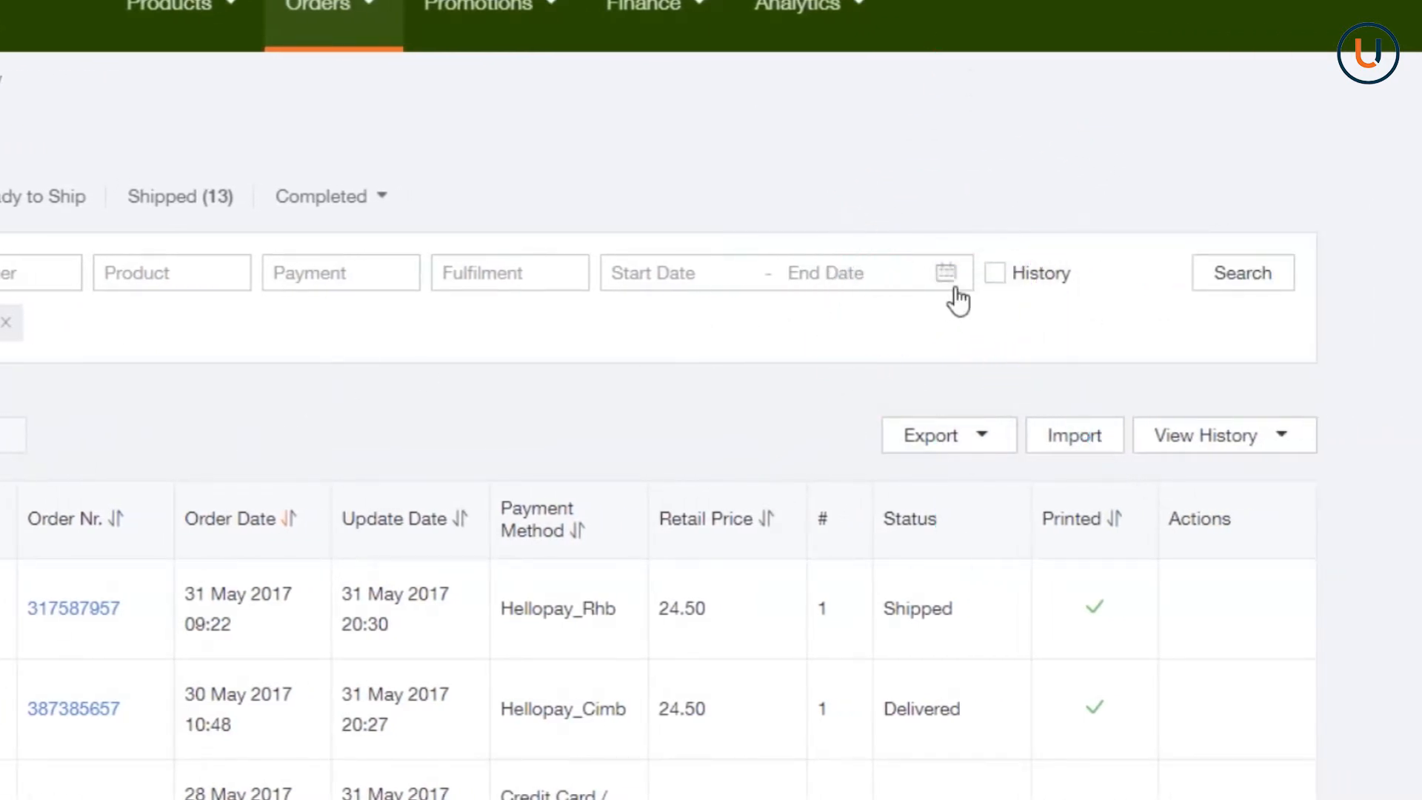
Change the date range so April 2017 delivered orders also appear.
click(947, 273)
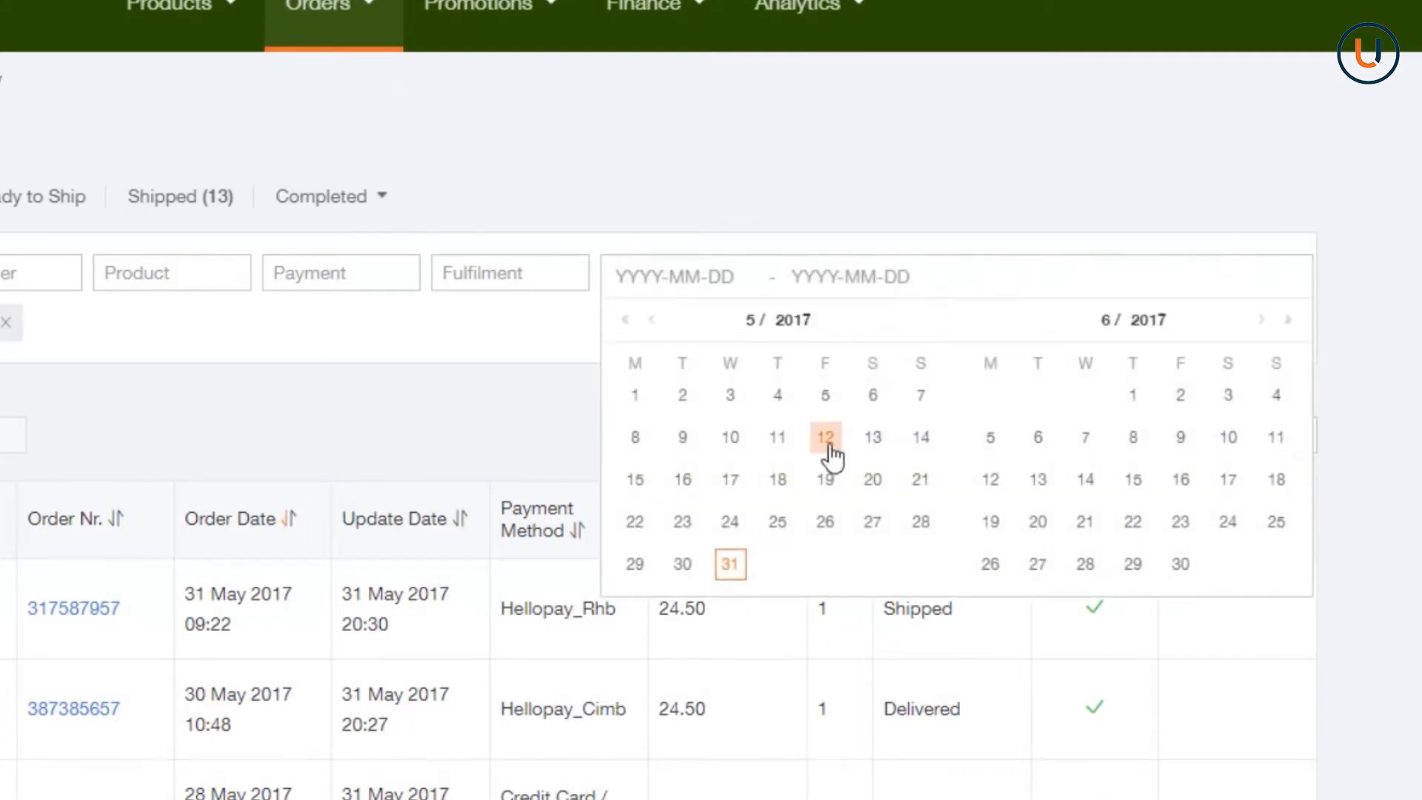
click(652, 320)
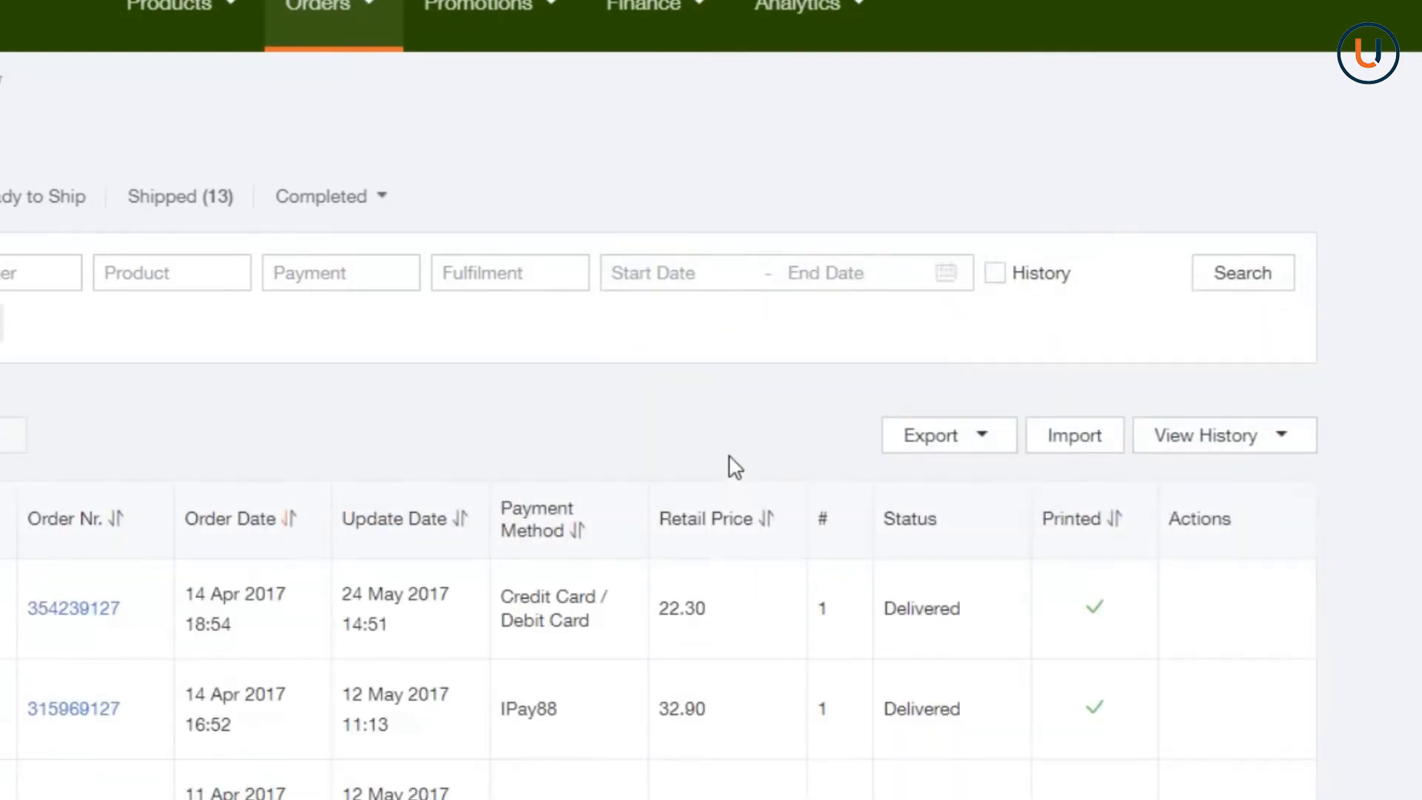
mouse_move(833, 444)
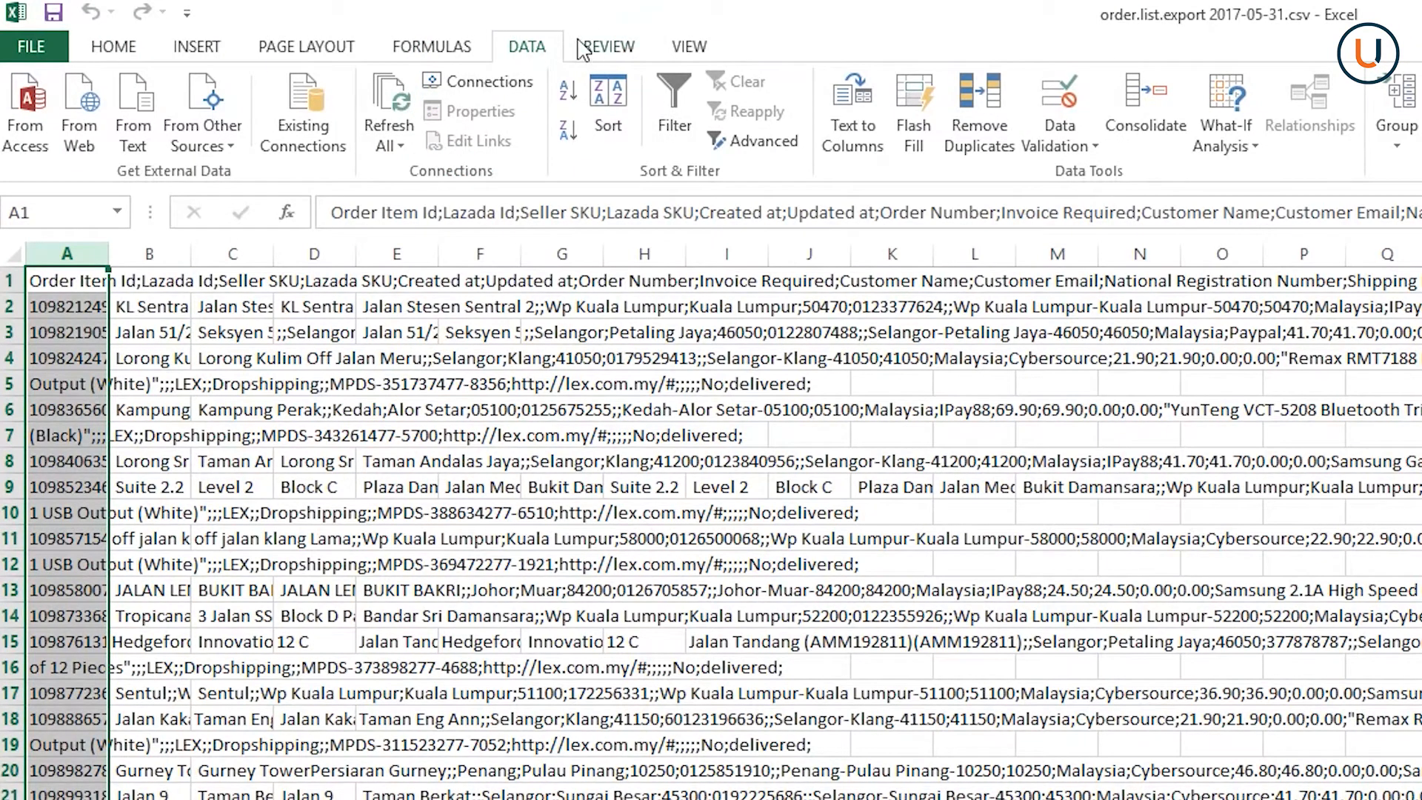
Start Text to Columns on column A of the exported order CSV.
click(851, 113)
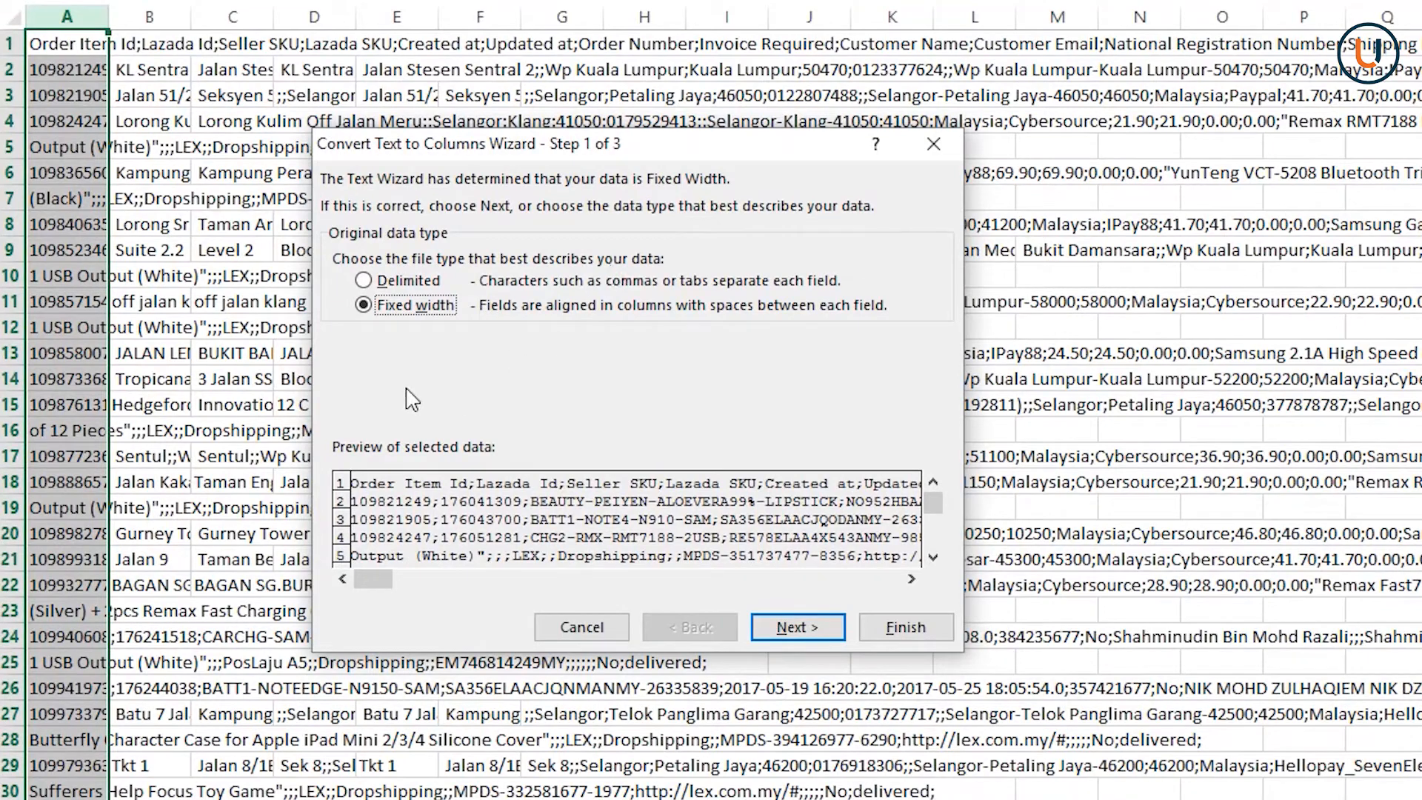
Run the wizard as Delimited with Semicolon as the delimiter and finish.
click(365, 280)
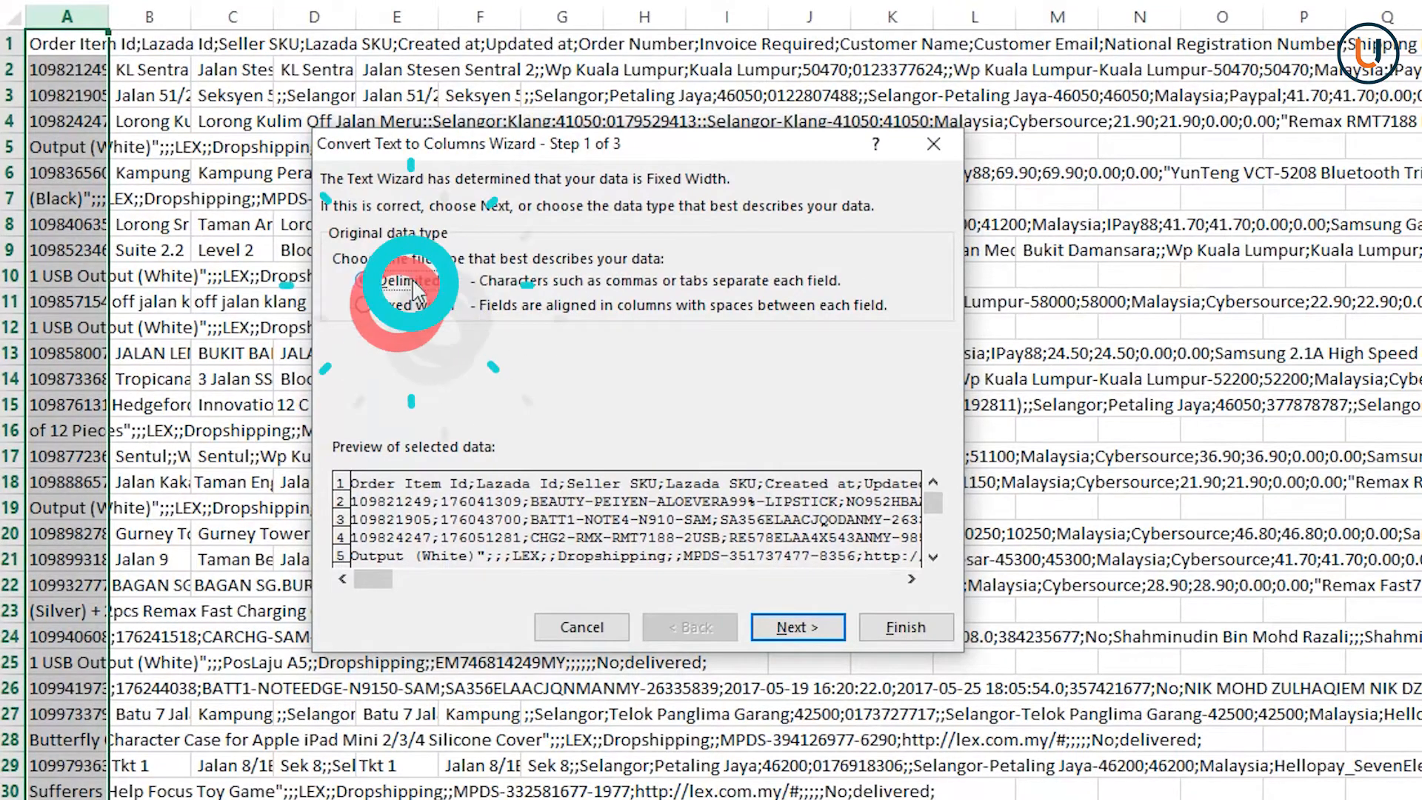
click(797, 626)
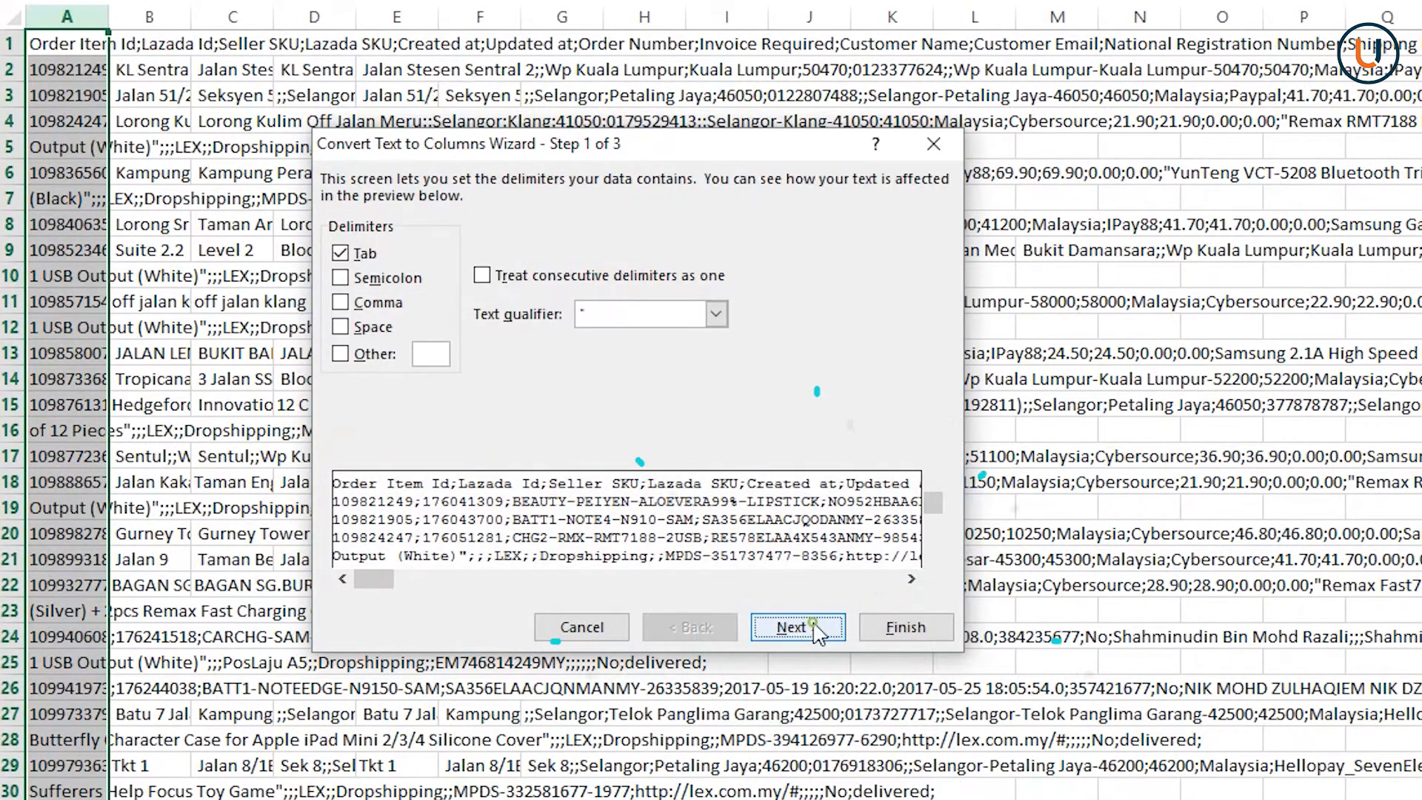
click(797, 627)
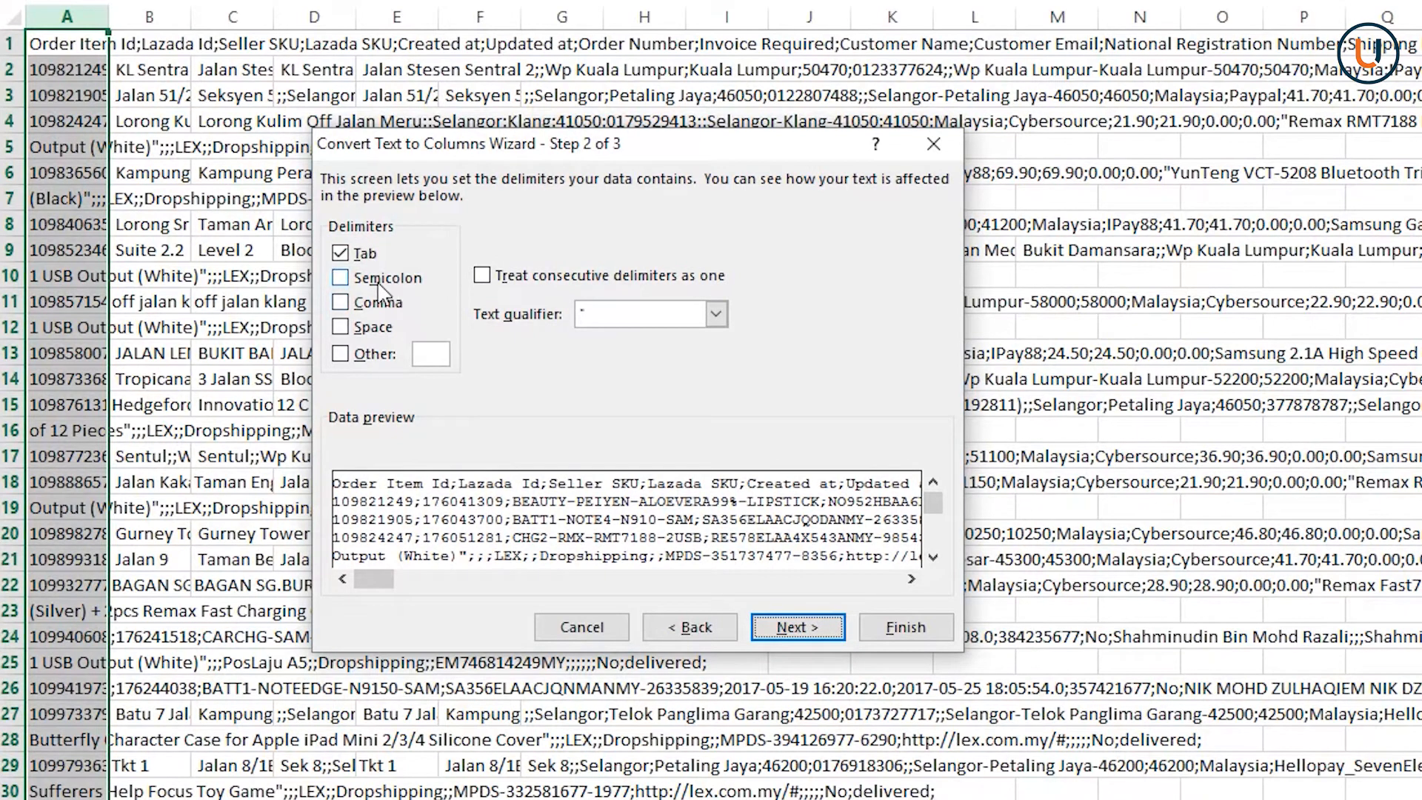
click(340, 277)
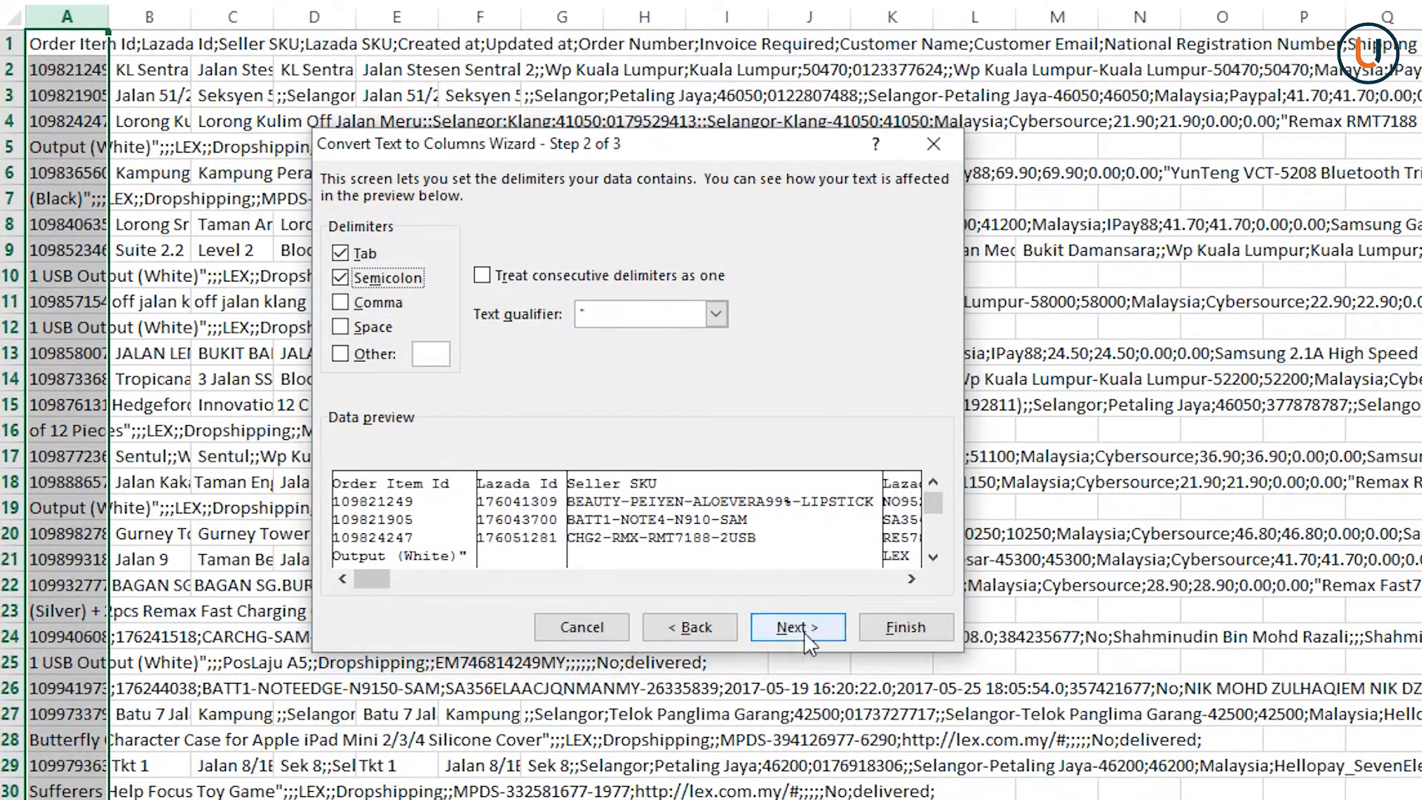
click(797, 627)
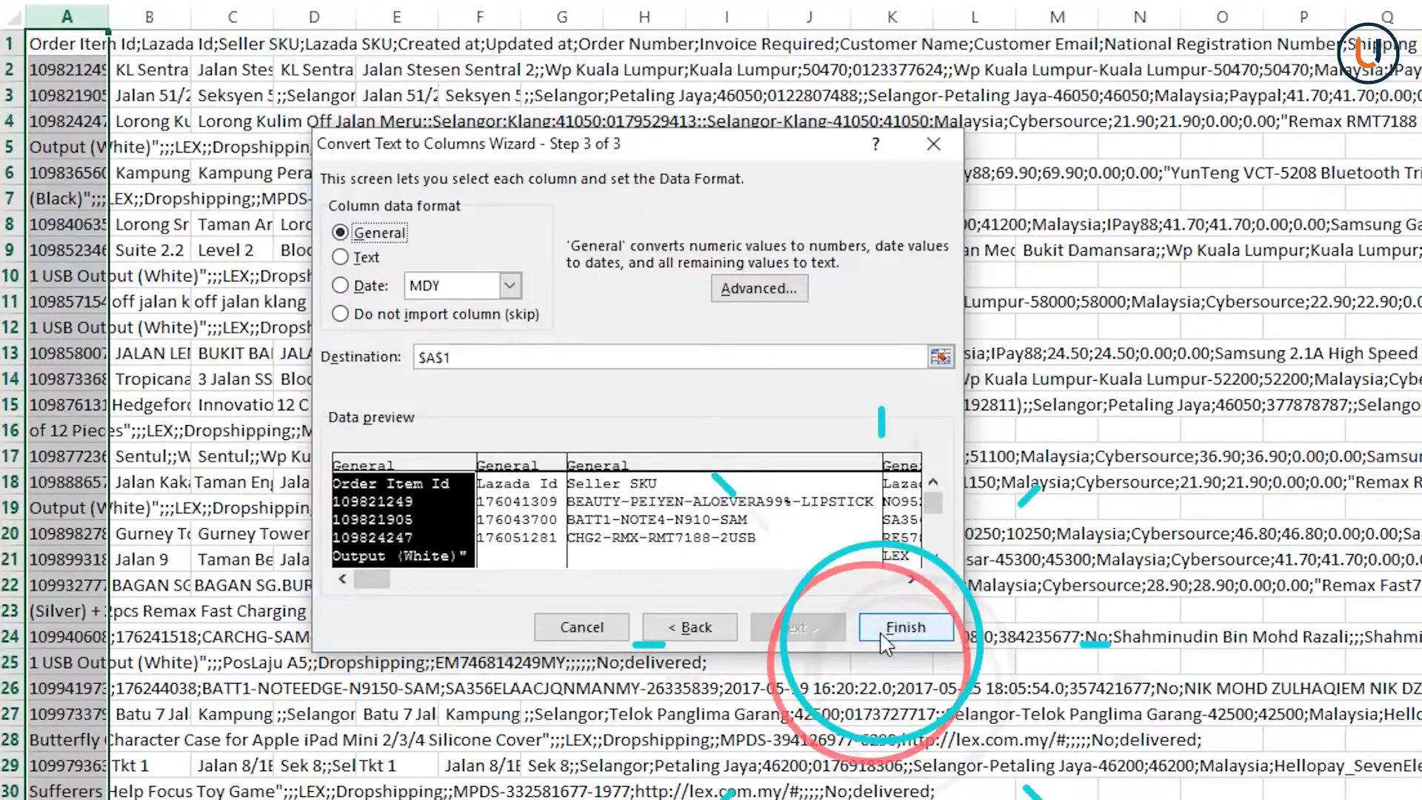
click(907, 627)
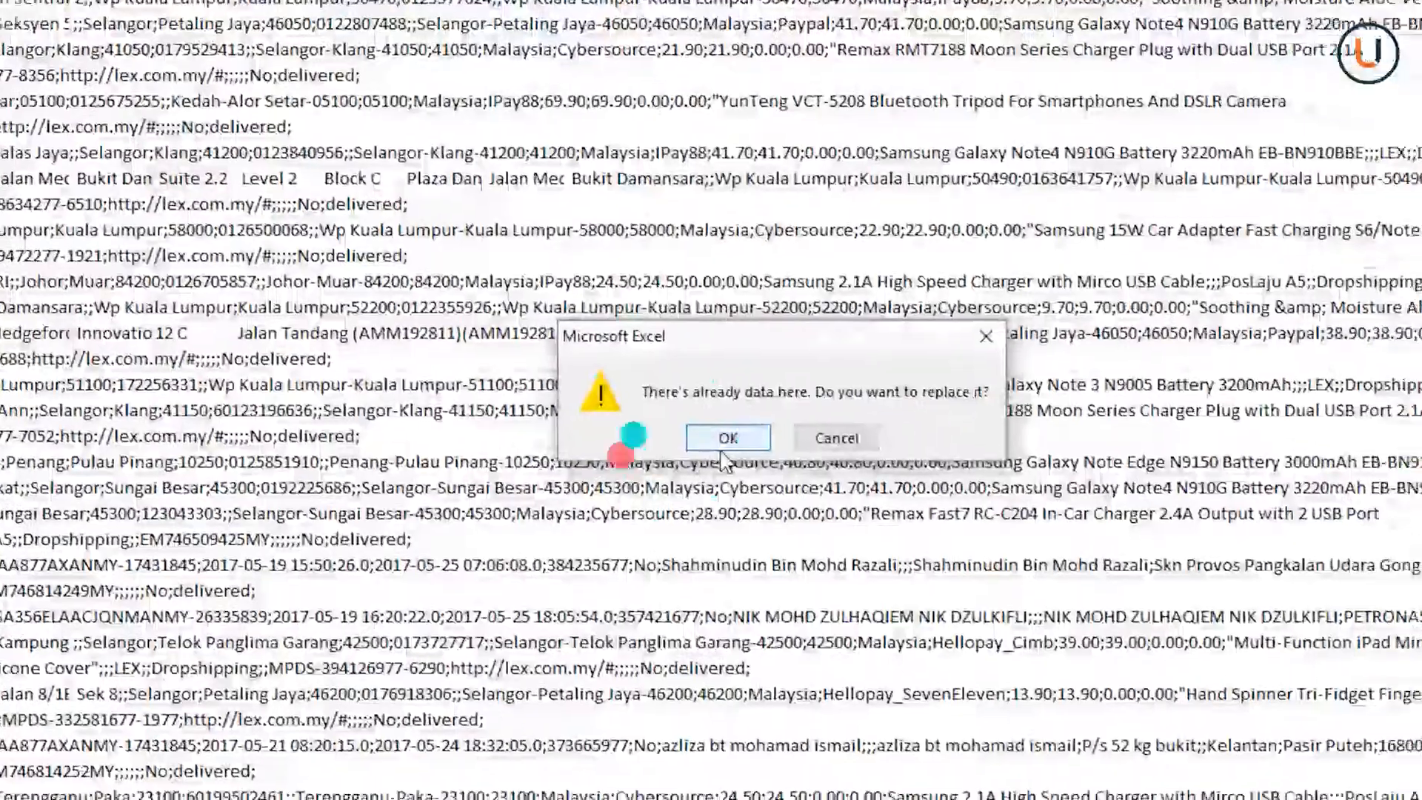
Confirm replacing existing cells and go to the File backstage for saving.
click(728, 439)
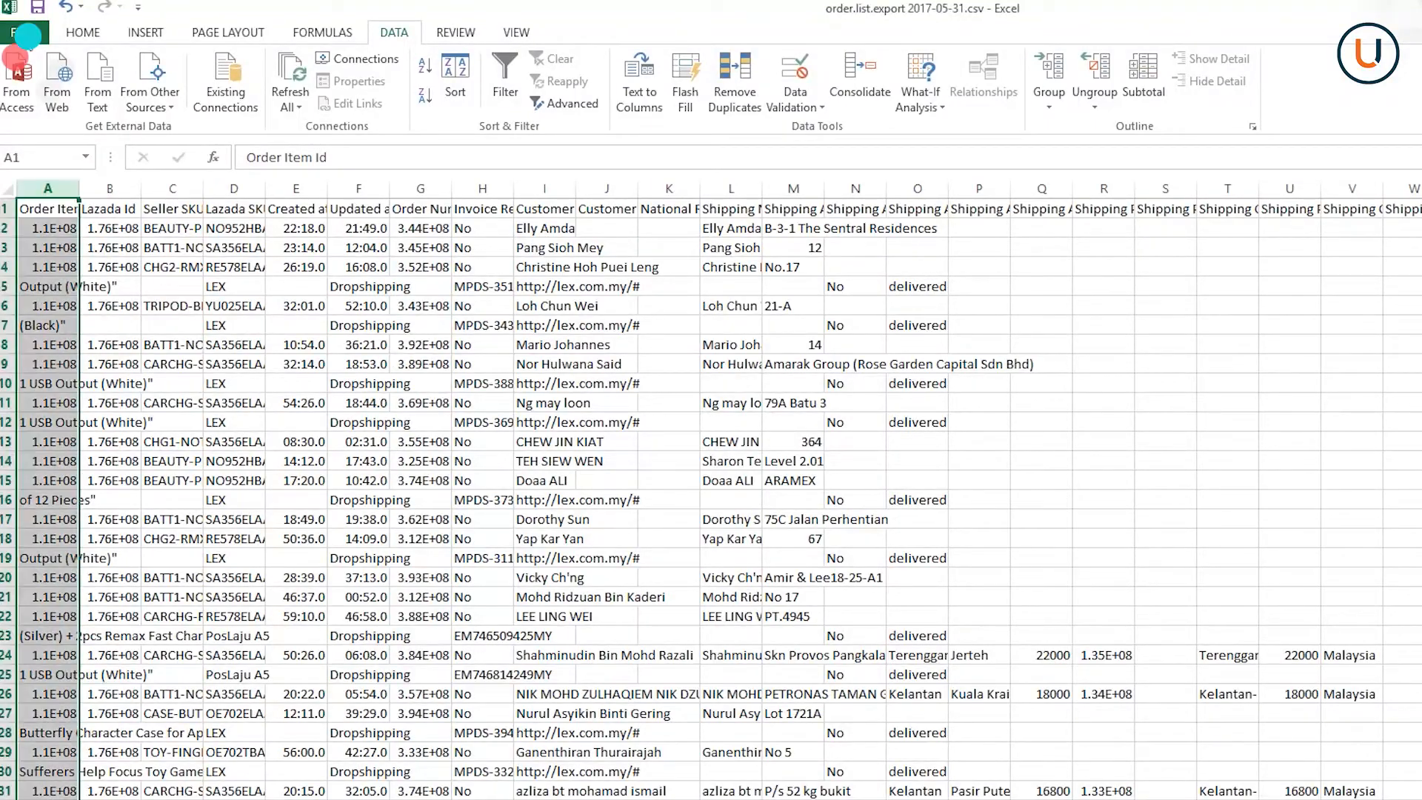
click(16, 16)
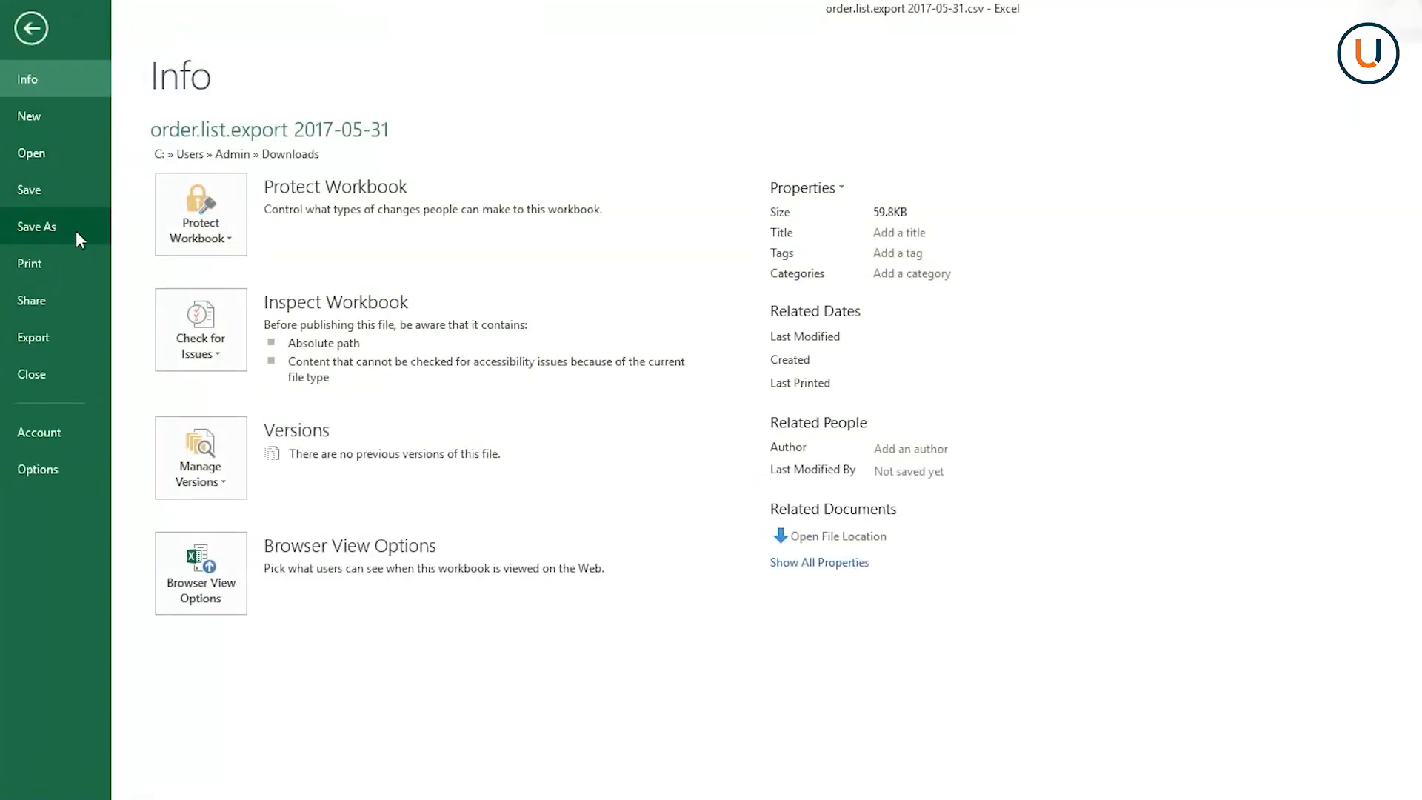